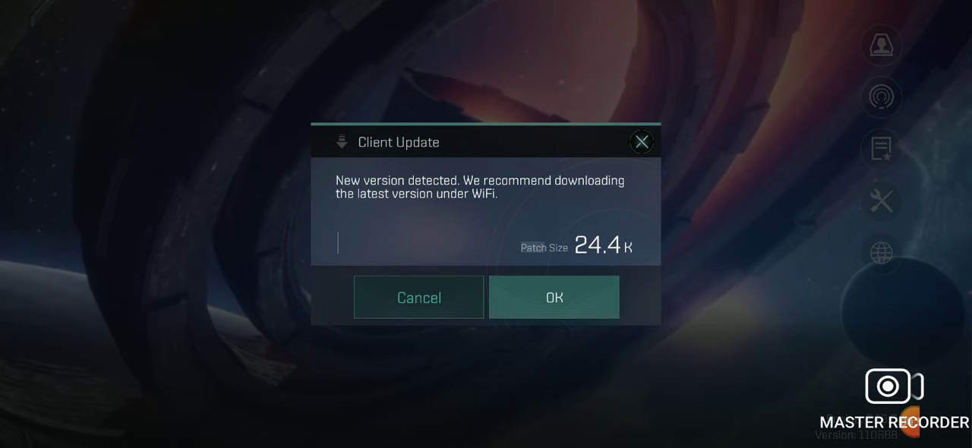
- Accept the Client Update prompt to start downloading the 24.4 K patch
click(554, 297)
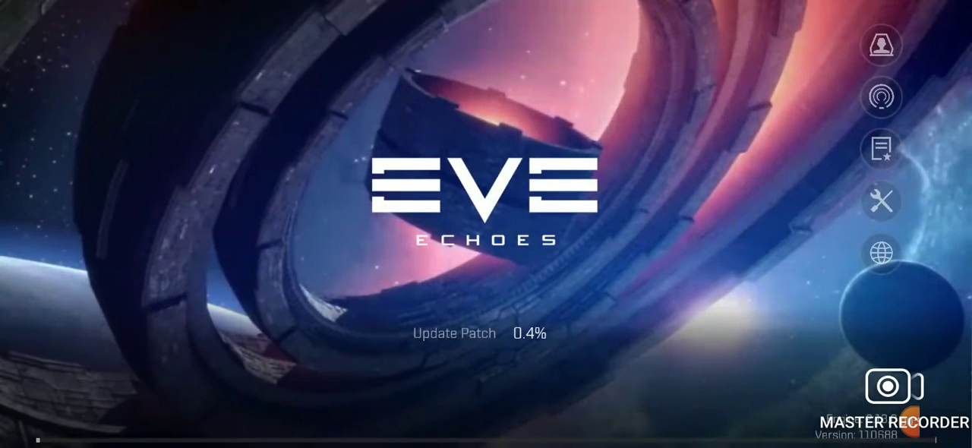